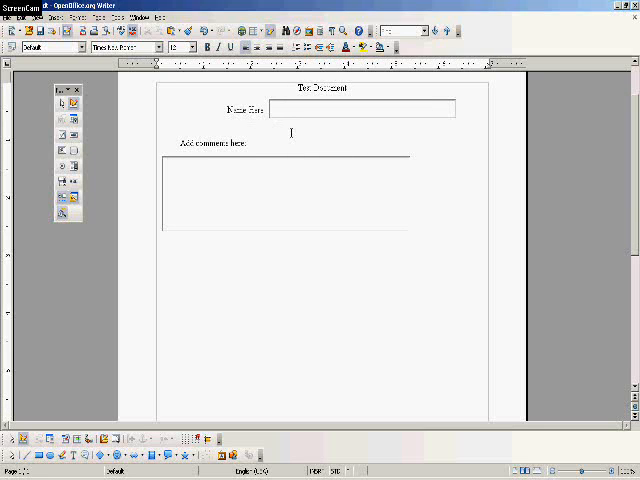
Select the Check Box tool for drawing a check box below the comment area.
{"action": "left_click", "coordinate": [363, 109]}
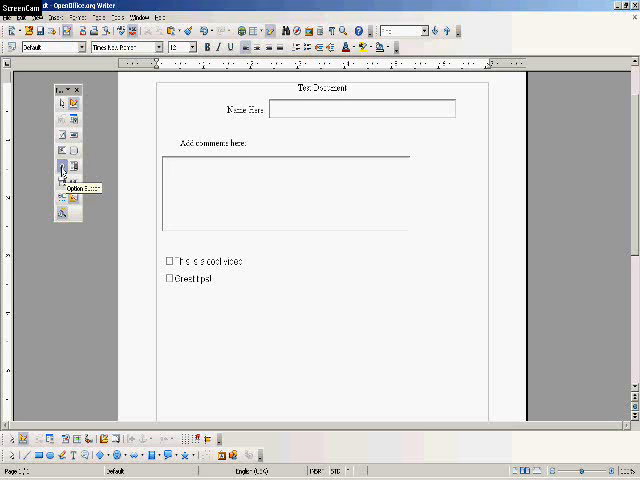
{"action": "mouse_move", "coordinate": [62, 170]}
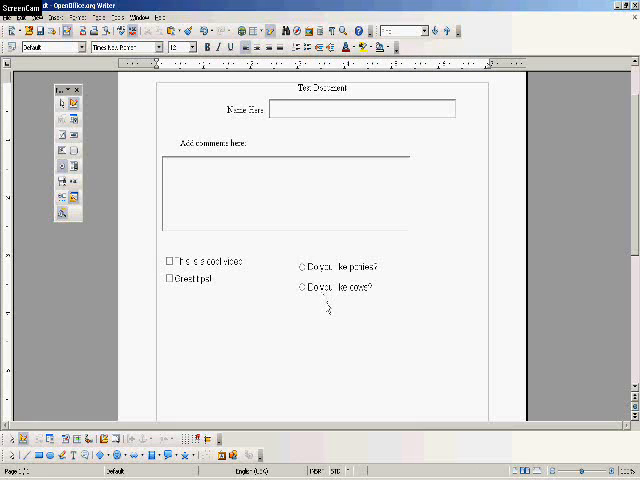
{"action": "mouse_move", "coordinate": [342, 308]}
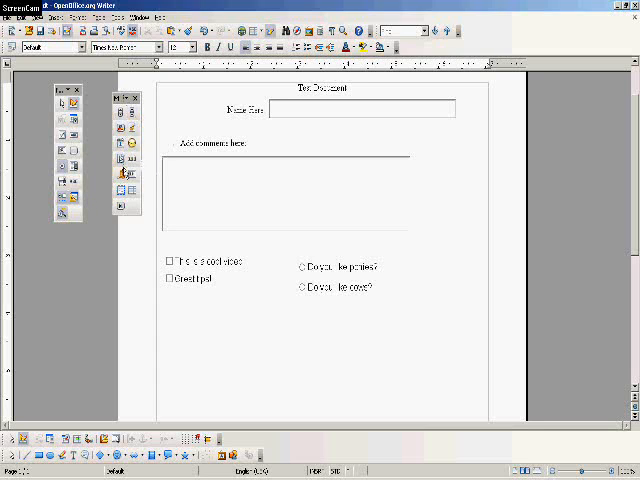
{"action": "mouse_move", "coordinate": [118, 191]}
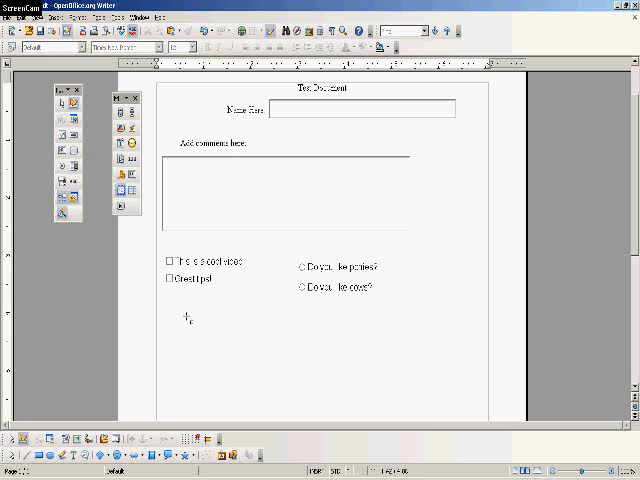
Drag out a group box below the check boxes to start the Group Element Wizard.
{"action": "left_click_drag", "start_coordinate": [187, 322], "coordinate": [297, 413]}
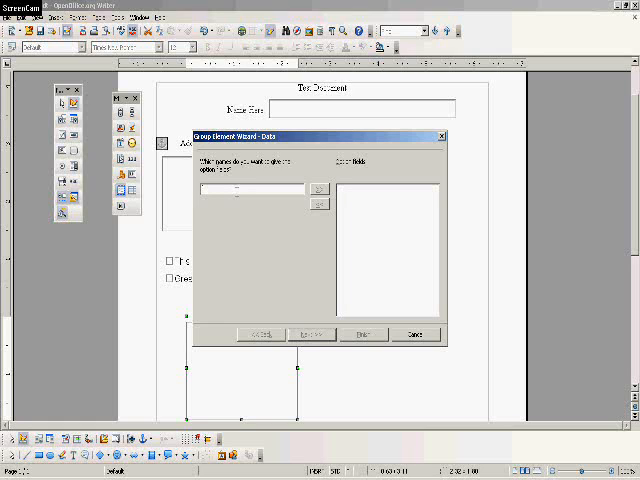
Add 'red' to the option list and enter 'white' as the next colour.
{"action": "type", "text": "red"}
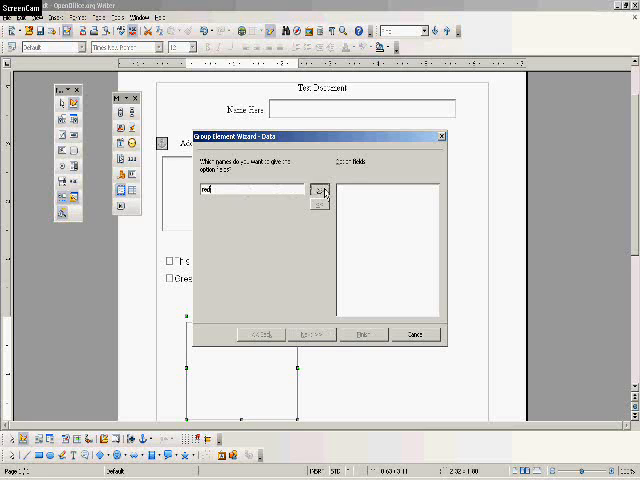
{"action": "left_click", "coordinate": [319, 190]}
{"action": "type", "text": "gr"}
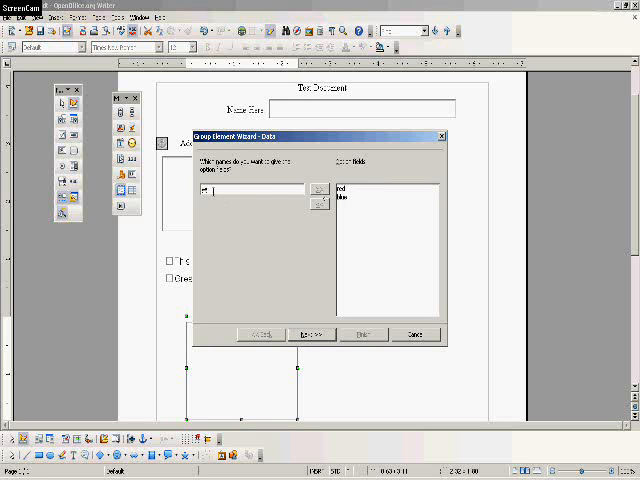
{"action": "type", "text": "white"}
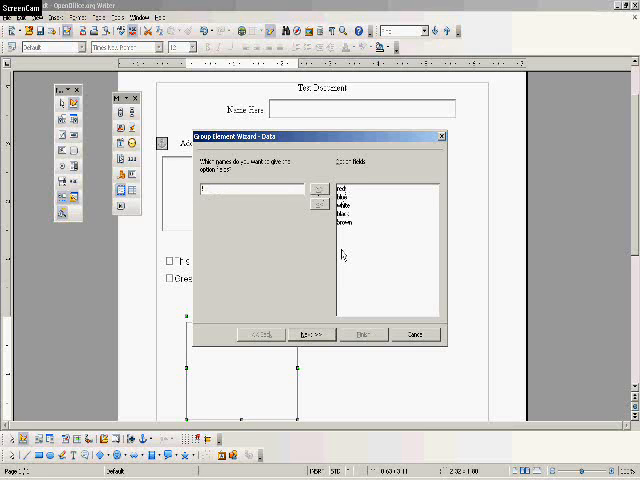
Advance to Default Field Selection and choose no default colour selection.
{"action": "left_click", "coordinate": [311, 334]}
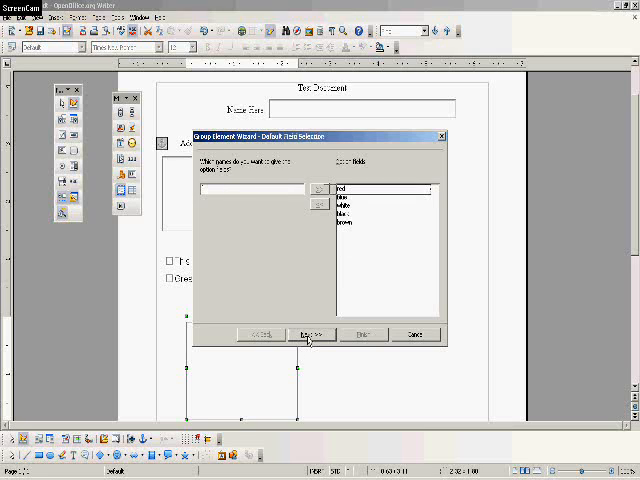
{"action": "left_click", "coordinate": [311, 334]}
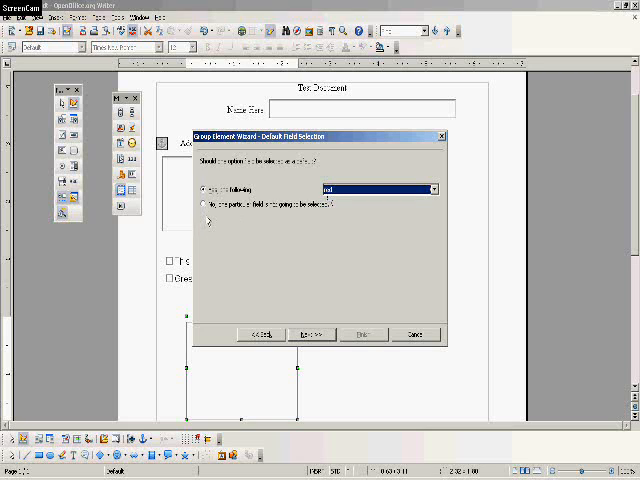
{"action": "left_click", "coordinate": [206, 204]}
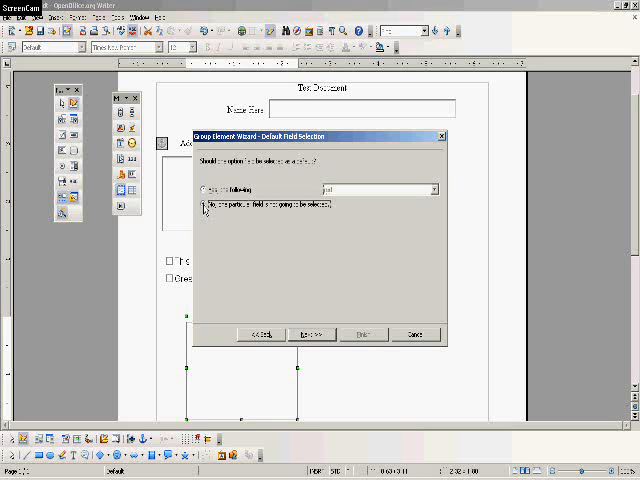
{"action": "left_click", "coordinate": [202, 203]}
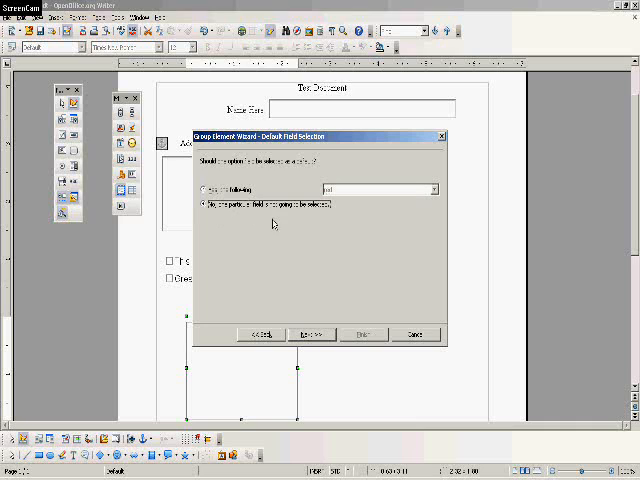
{"action": "mouse_move", "coordinate": [325, 247]}
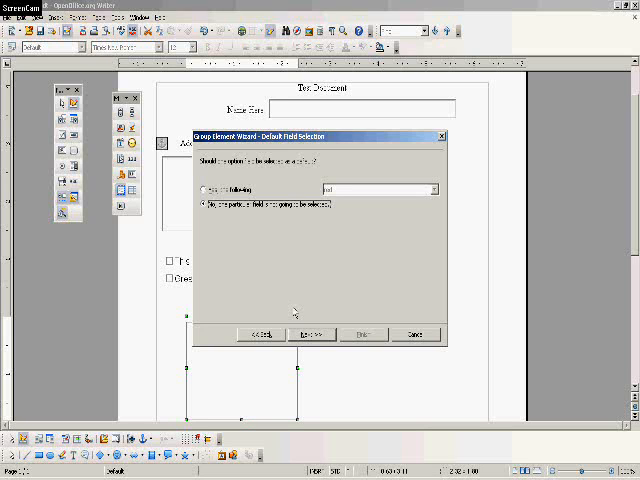
Move on to the Field Values page listing the five colours.
{"action": "left_click", "coordinate": [312, 334]}
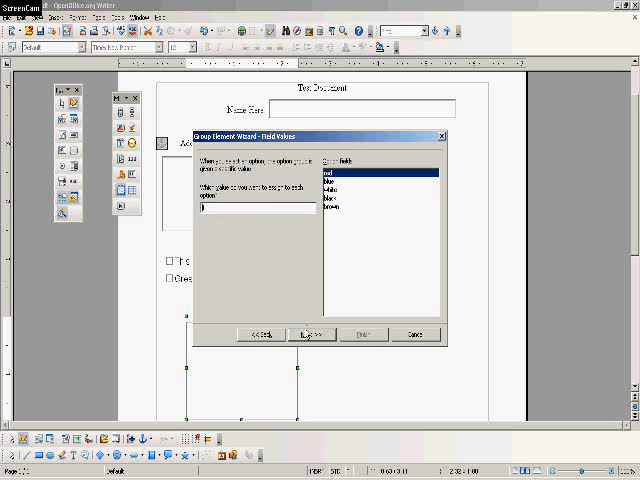
Skip the option values and finish the group captioned 'What is your favorite color?'.
{"action": "left_click", "coordinate": [311, 334]}
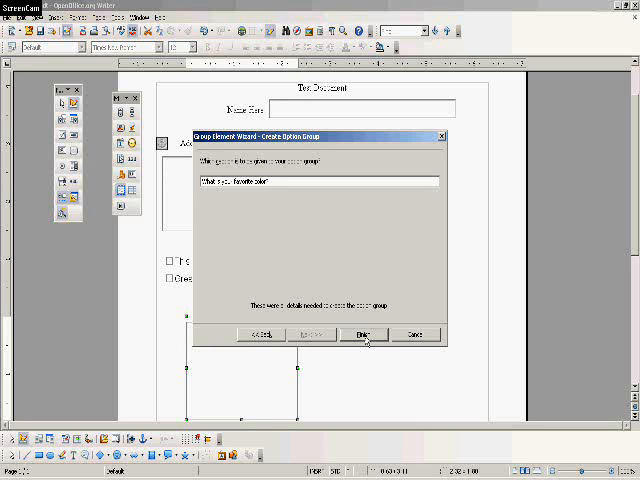
{"action": "left_click", "coordinate": [365, 334]}
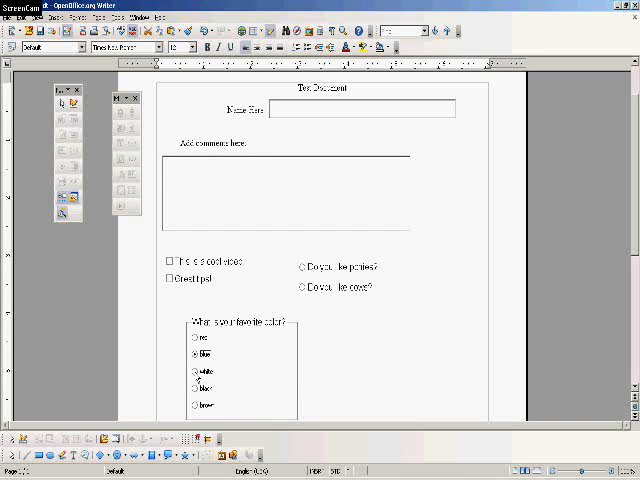
Test the colour group by picking black, then white, then black again.
{"action": "left_click", "coordinate": [195, 370]}
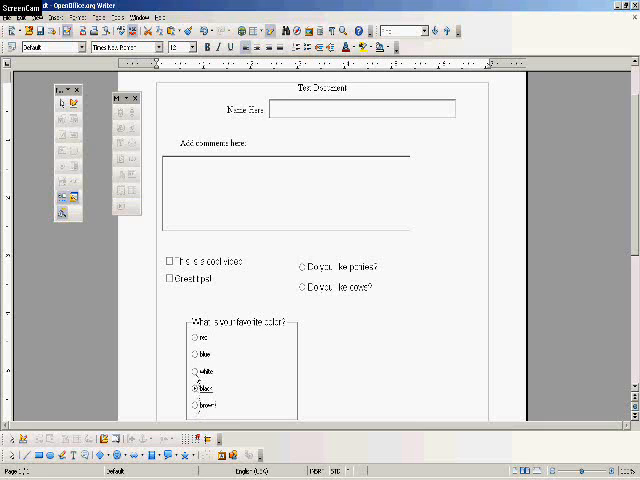
{"action": "left_click", "coordinate": [196, 354]}
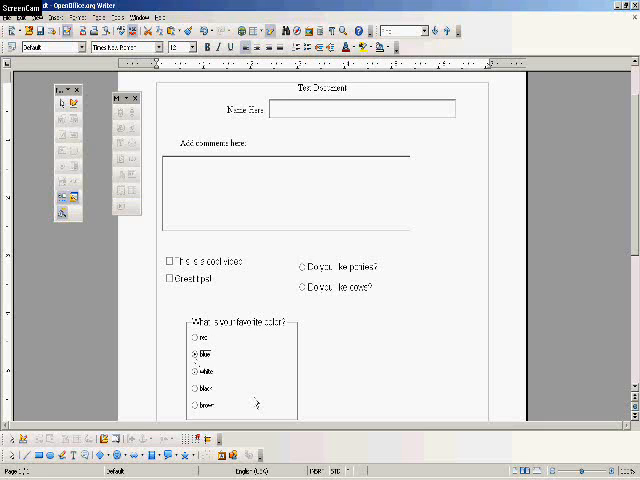
{"action": "mouse_move", "coordinate": [252, 357]}
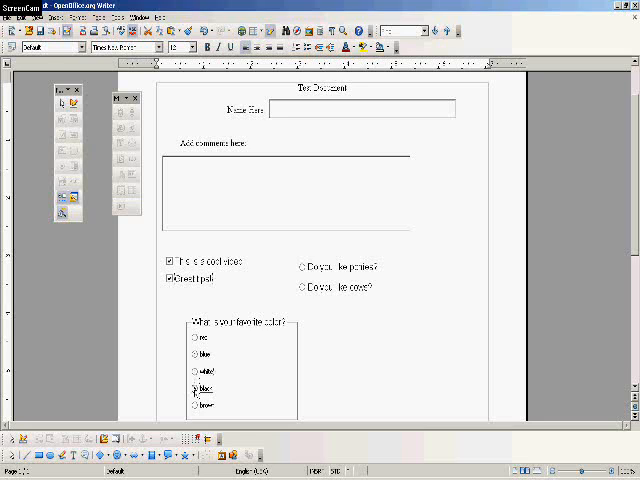
{"action": "left_click", "coordinate": [196, 387]}
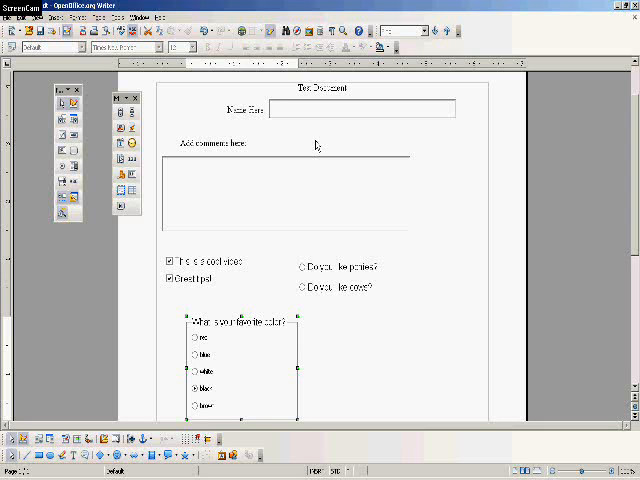
{"action": "mouse_move", "coordinate": [260, 141]}
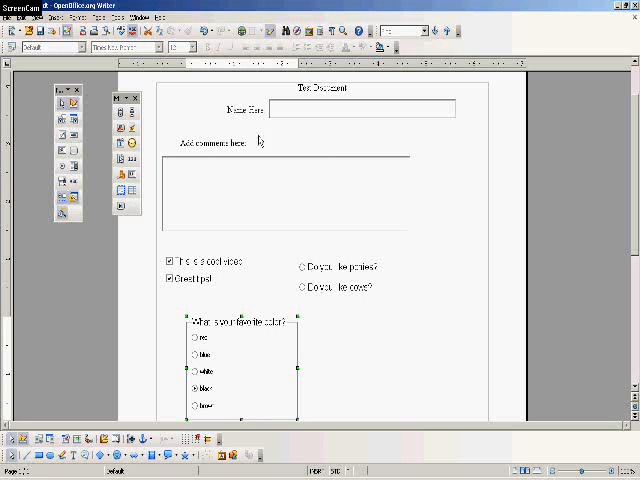